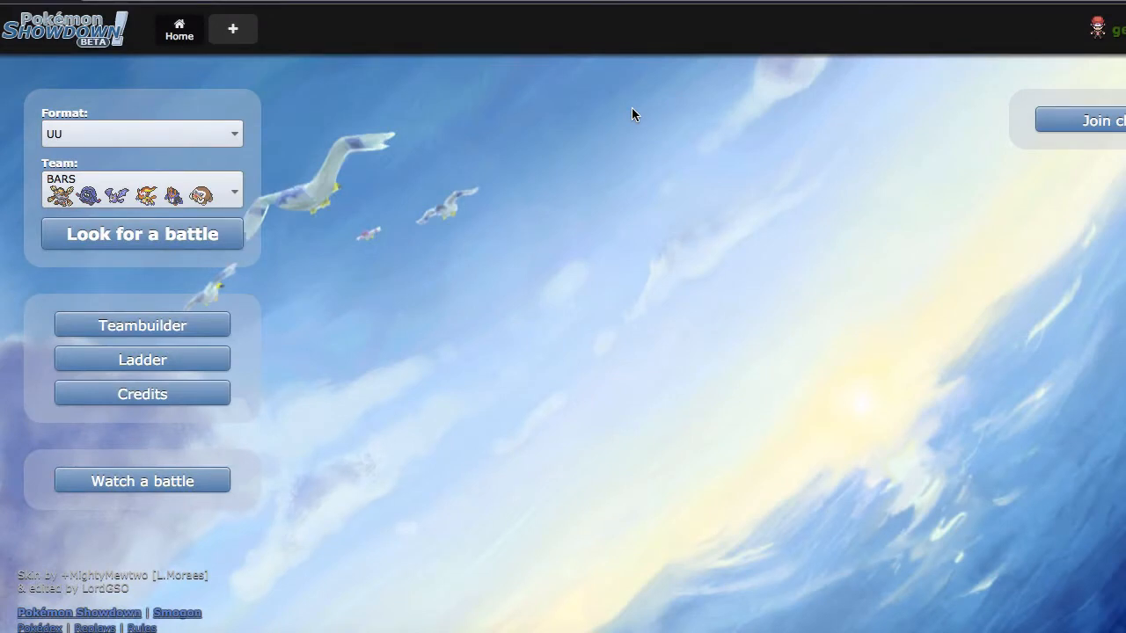
Start searching for a rated UU battle with the BARS team.
click(141, 233)
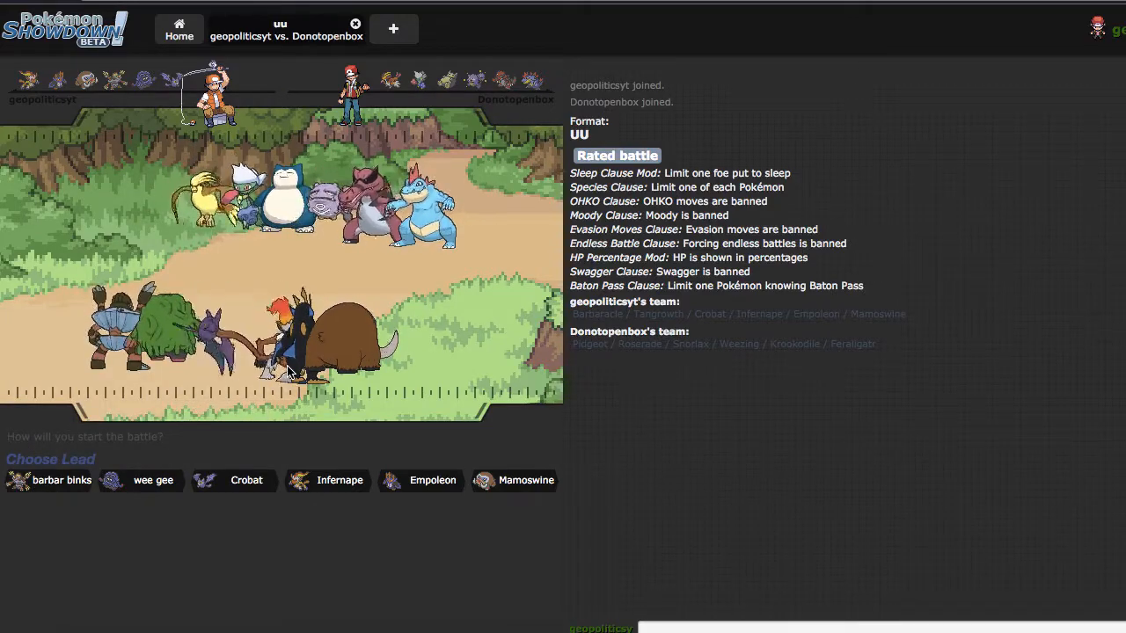
mouse_move(432, 480)
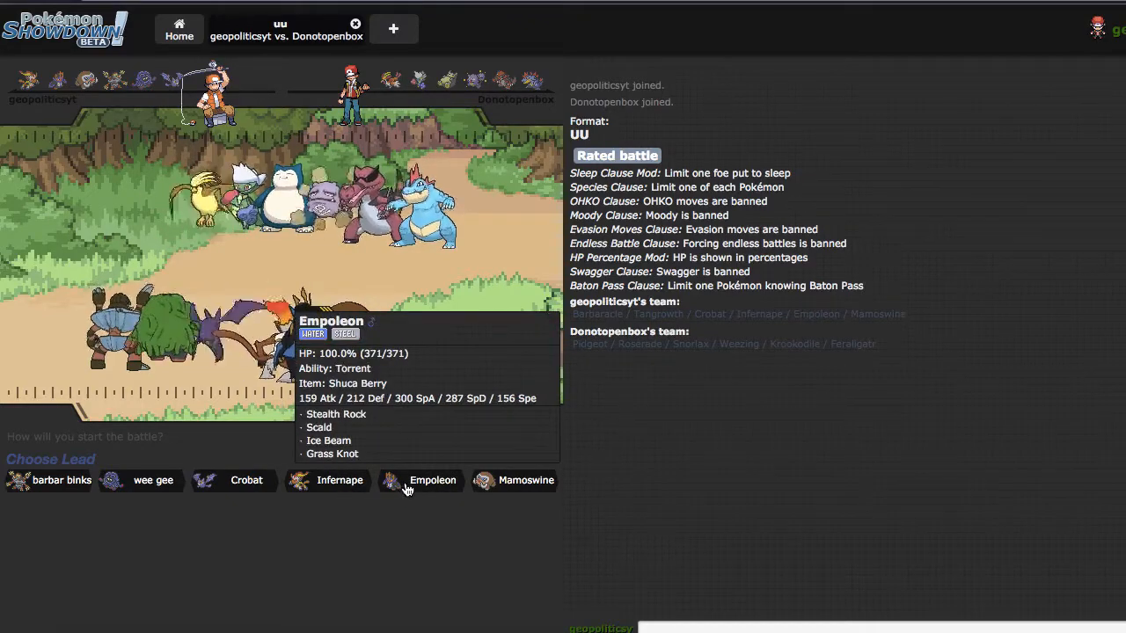
mouse_move(526, 480)
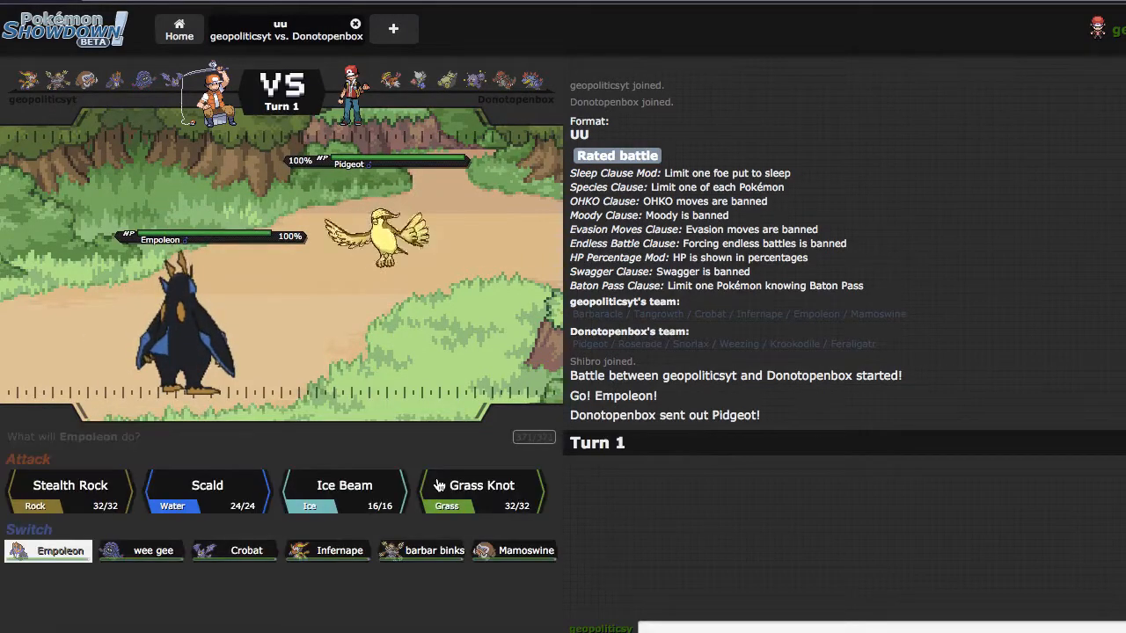
Have Empoleon set up Stealth Rock on turn 1 against Snorlax.
click(482, 486)
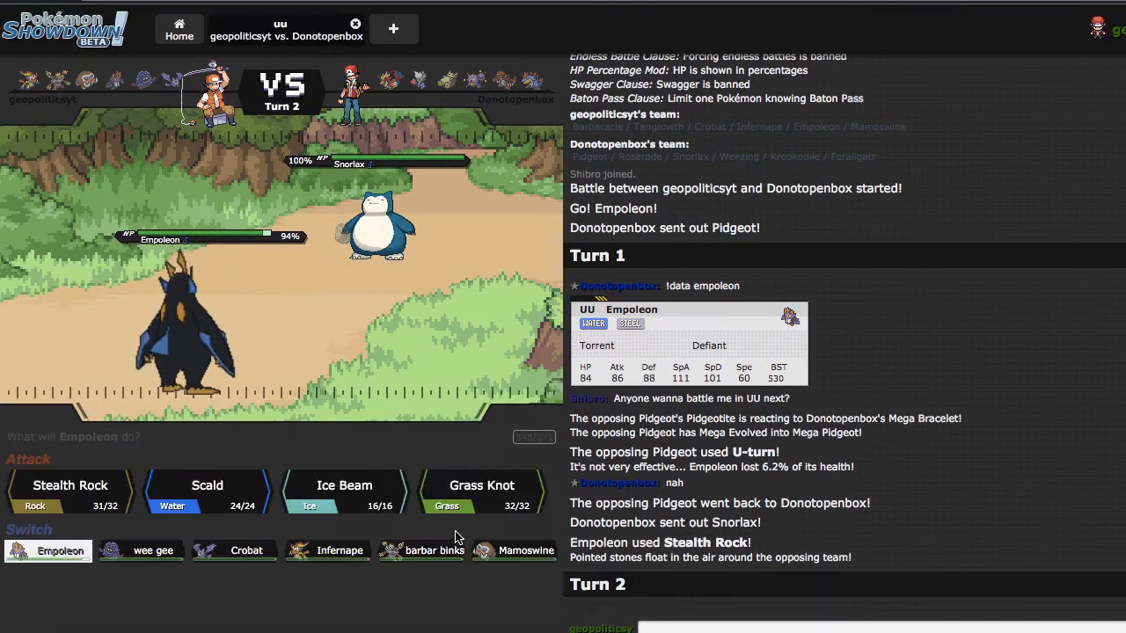
mouse_move(234, 551)
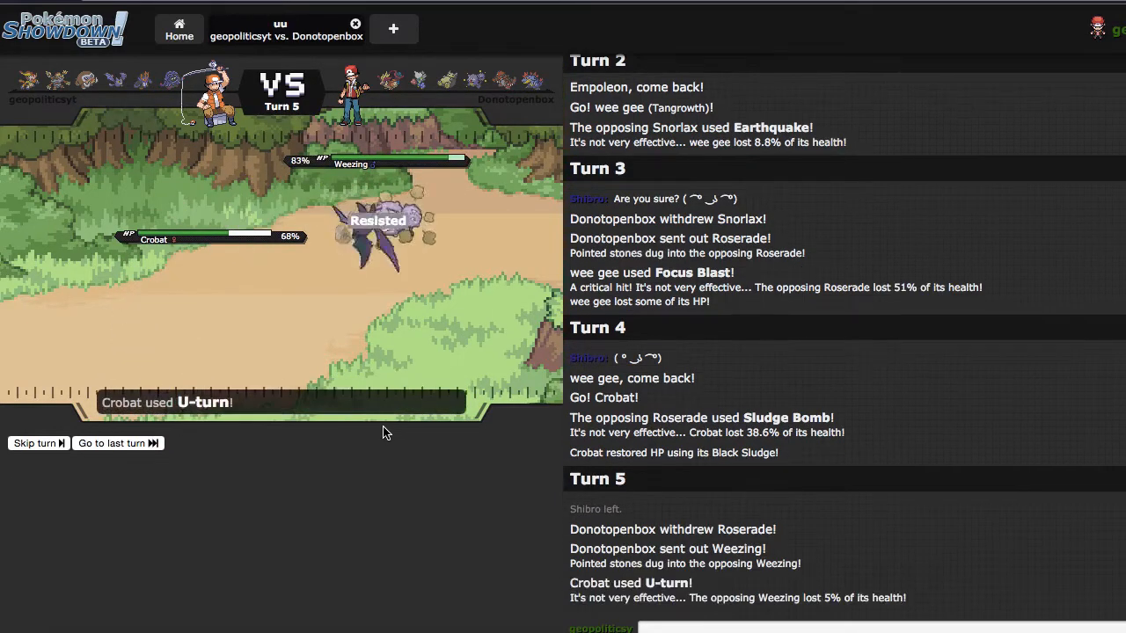
mouse_move(146, 489)
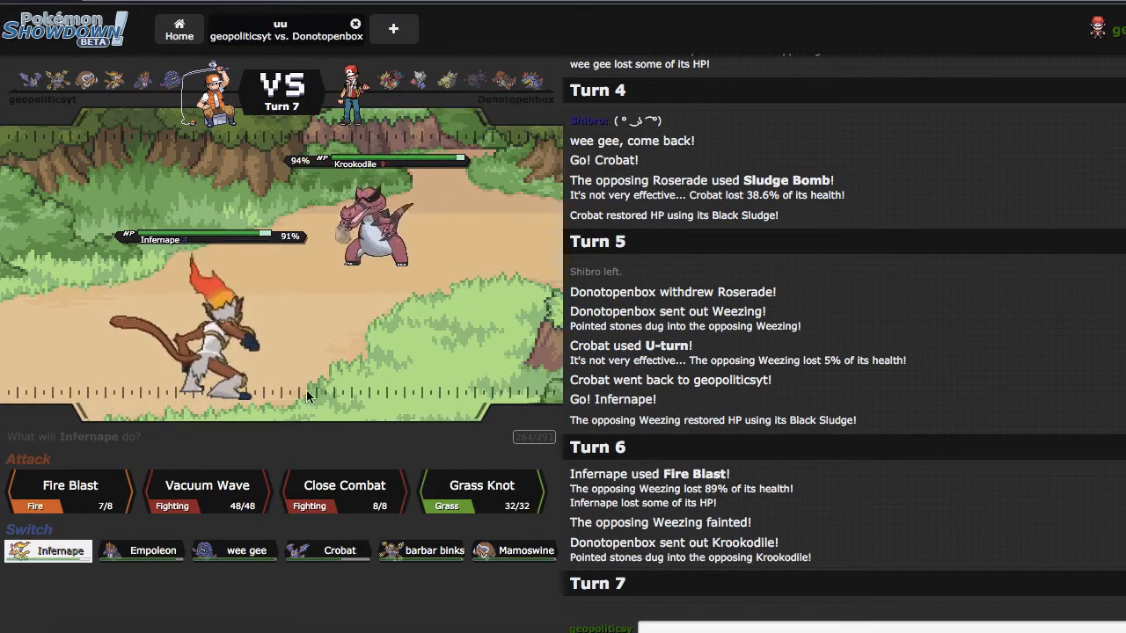
mouse_move(339, 551)
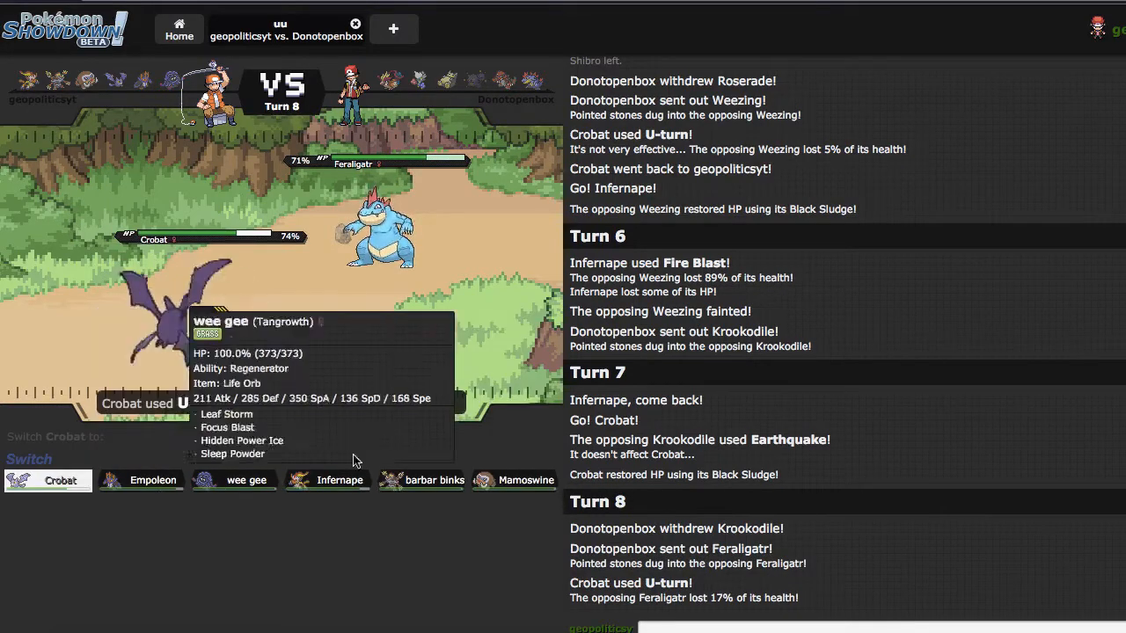
mouse_move(141, 478)
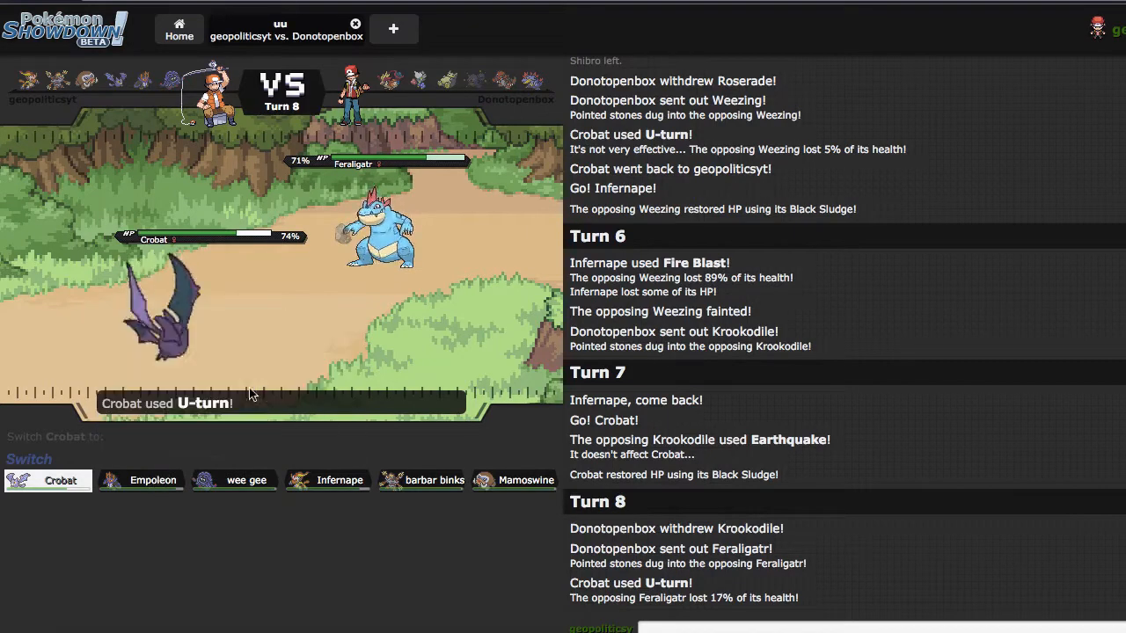
mouse_move(513, 480)
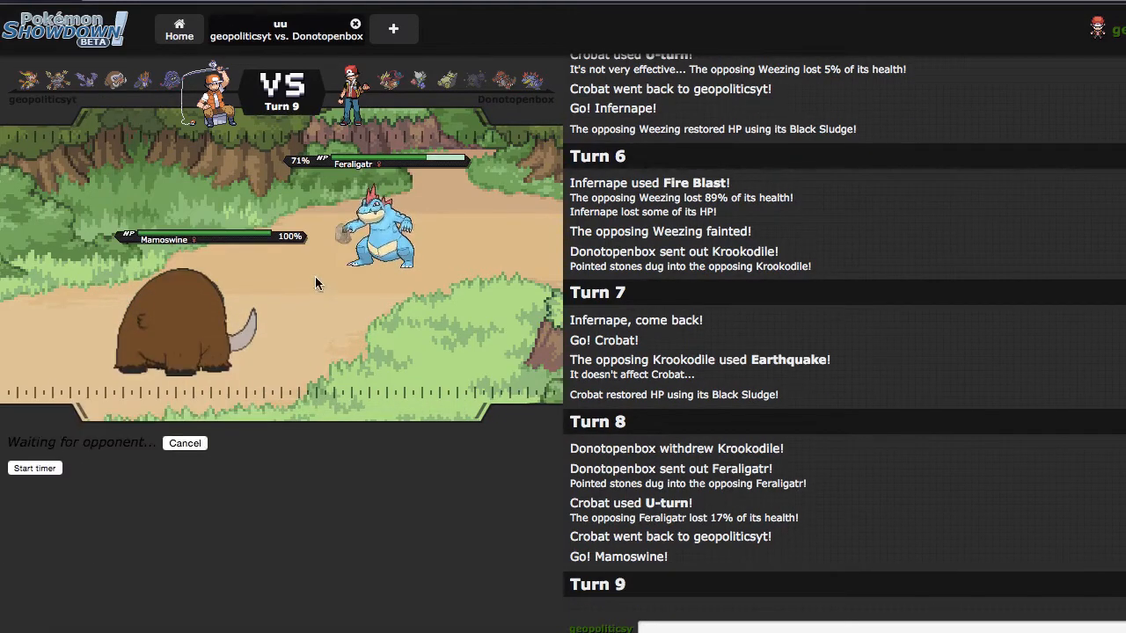
mouse_move(296, 274)
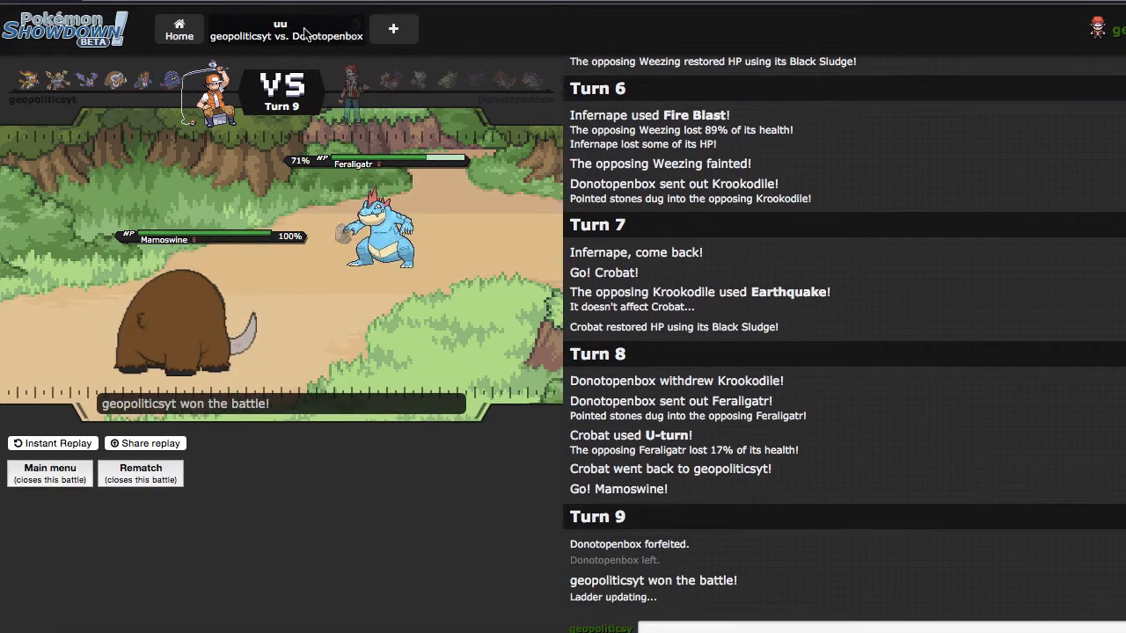
Return to the main tab after the forfeit win to look for another battle.
click(179, 29)
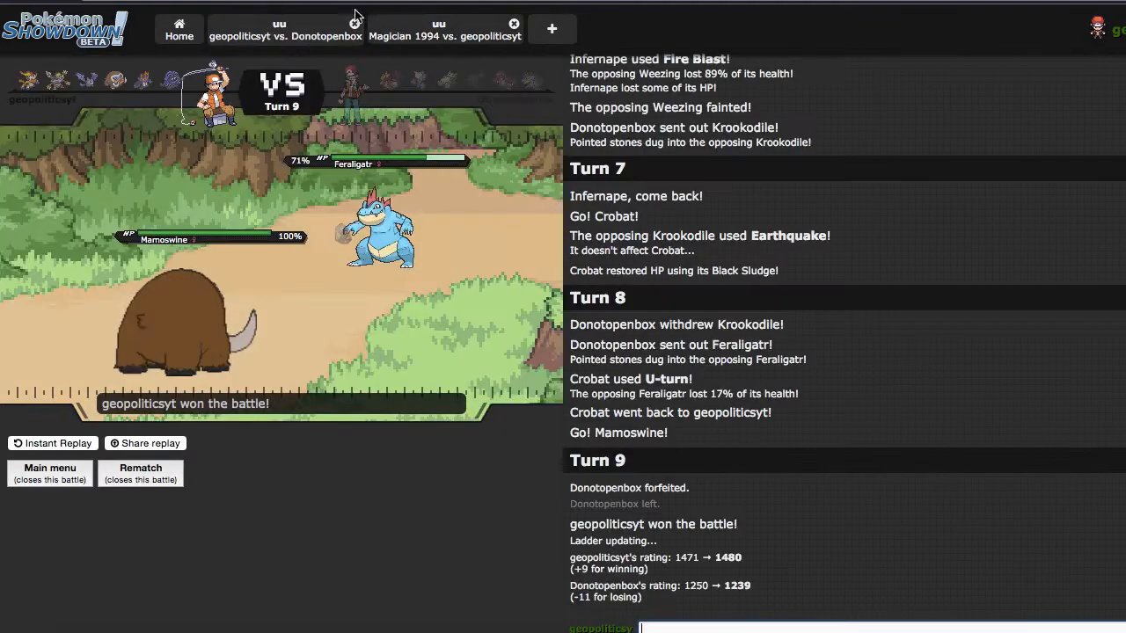
Enter the second battle against Magician 1994 and lead with Mamoswine against Entei.
click(440, 30)
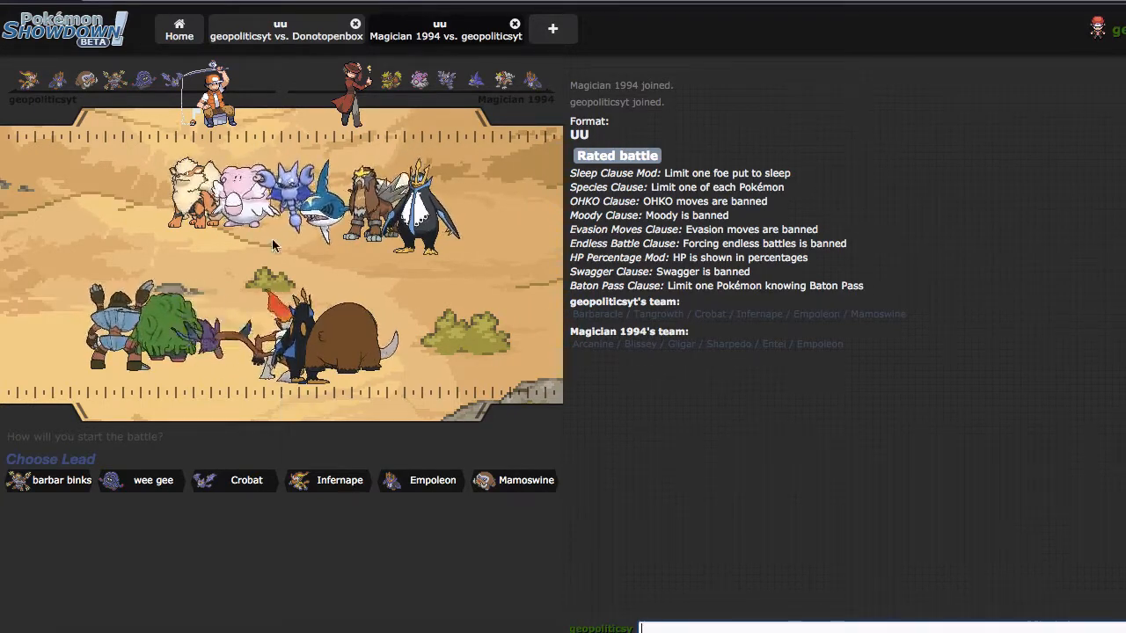
mouse_move(338, 480)
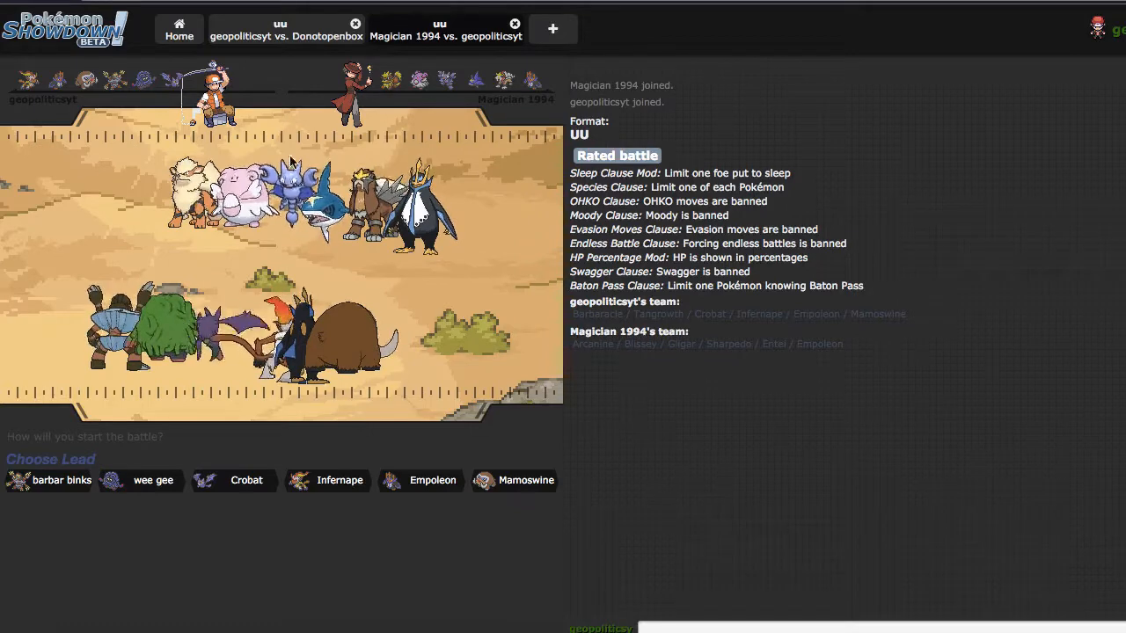
mouse_move(514, 480)
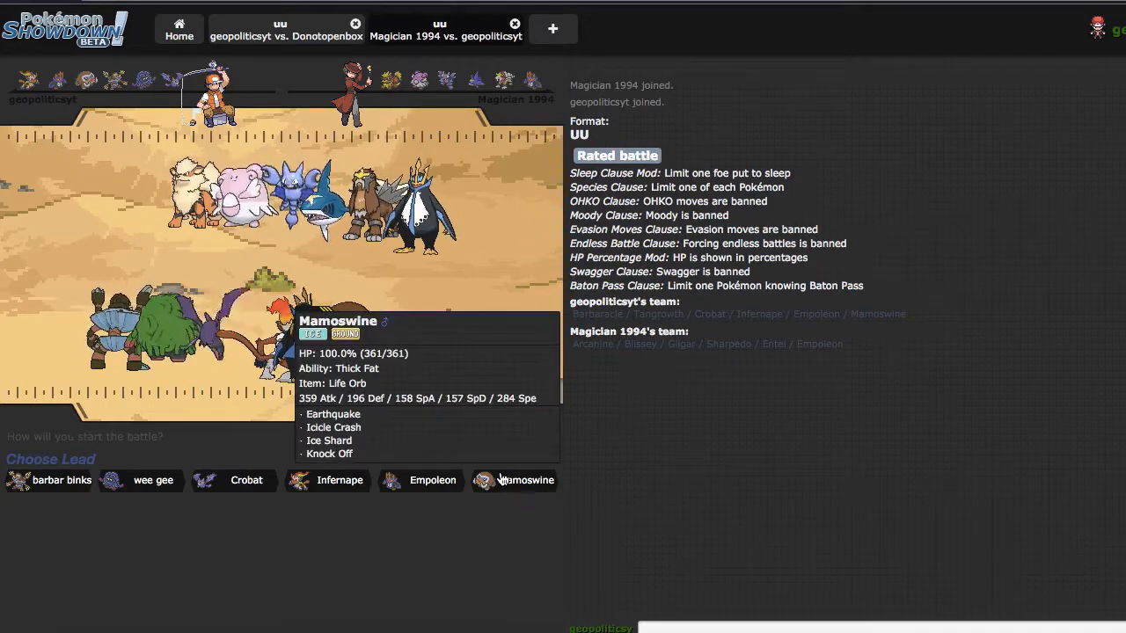
click(524, 480)
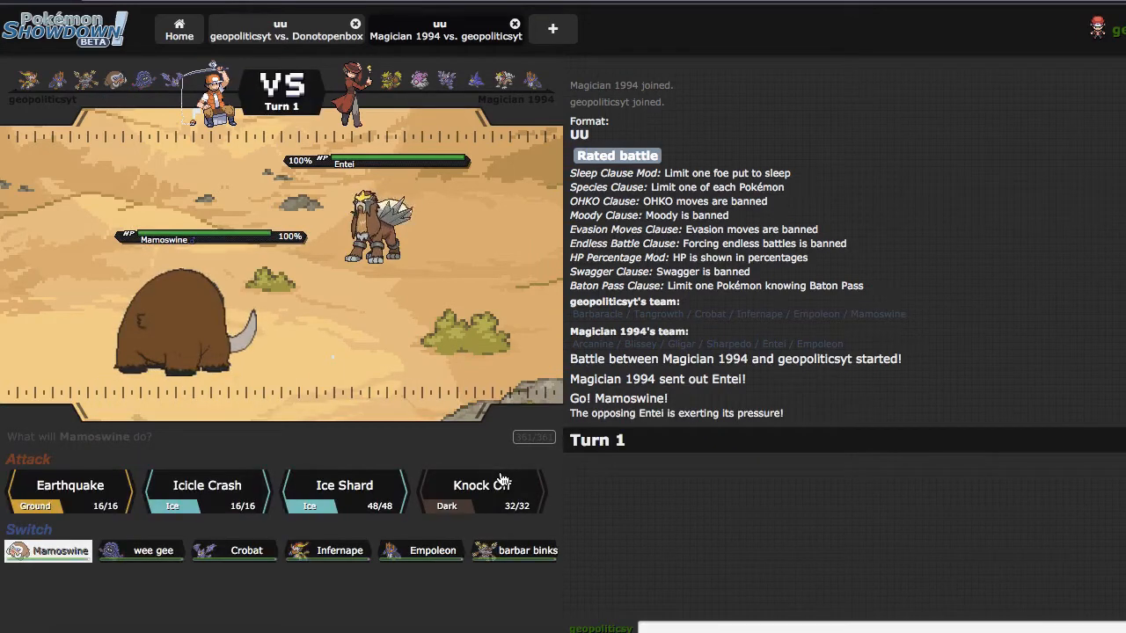
mouse_move(514, 550)
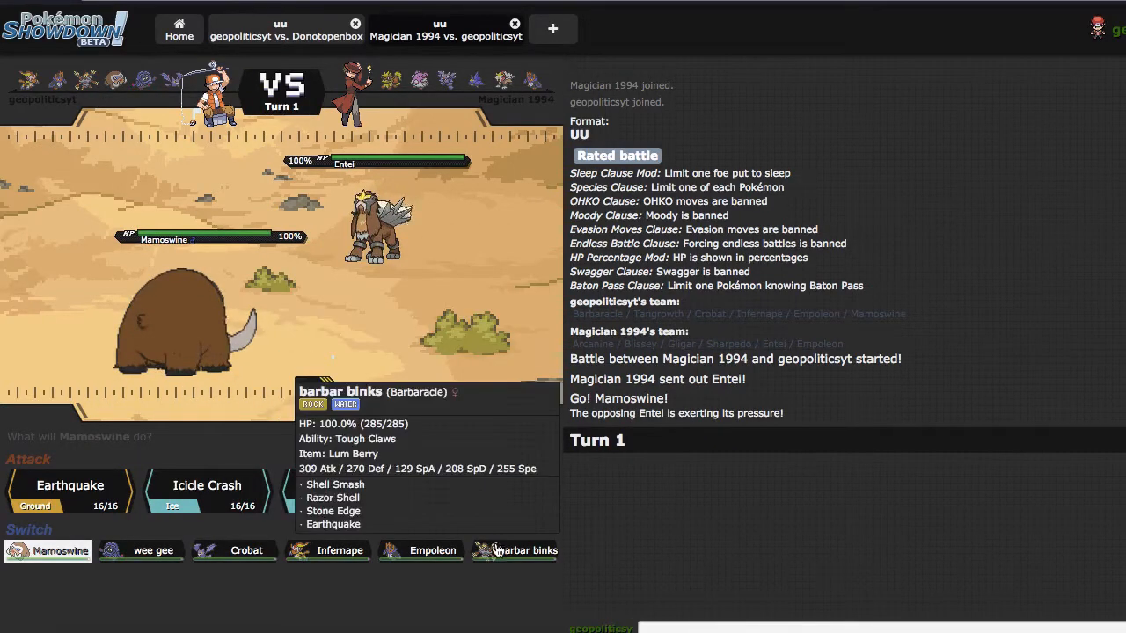
Bring in Barbaracle for Mamoswine and attack Entei with Stone Edge.
click(70, 486)
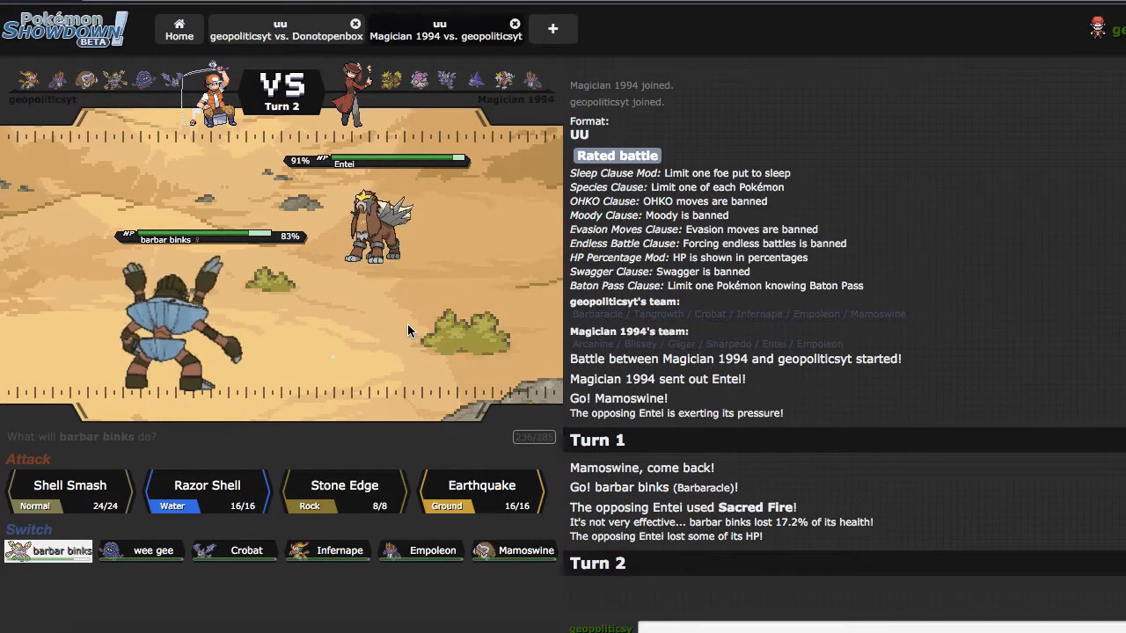
mouse_move(345, 489)
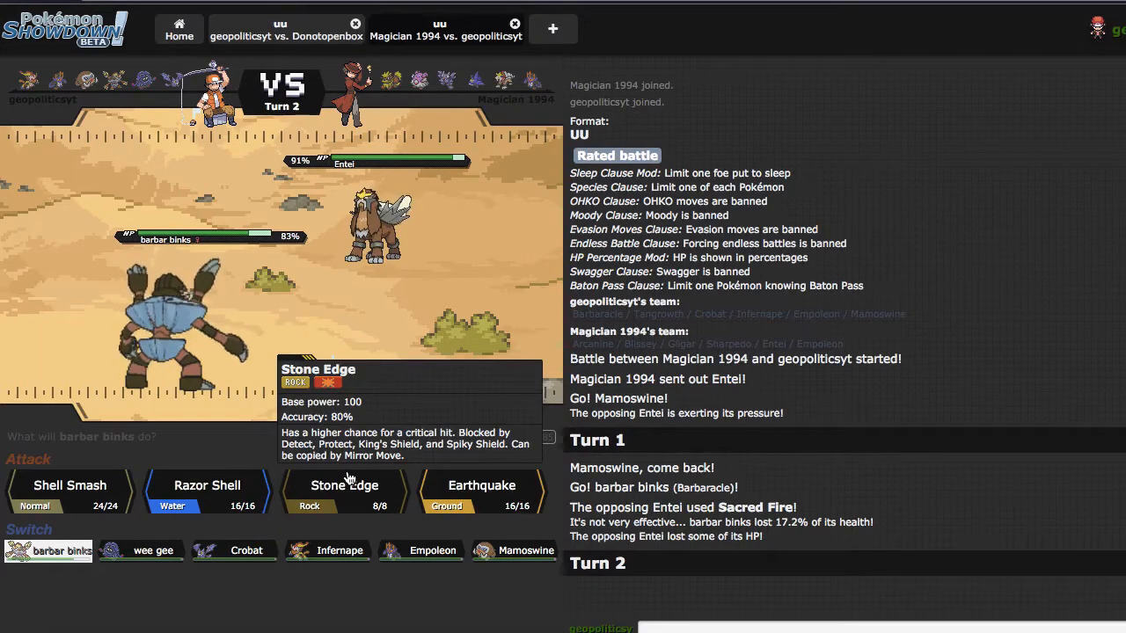
click(345, 486)
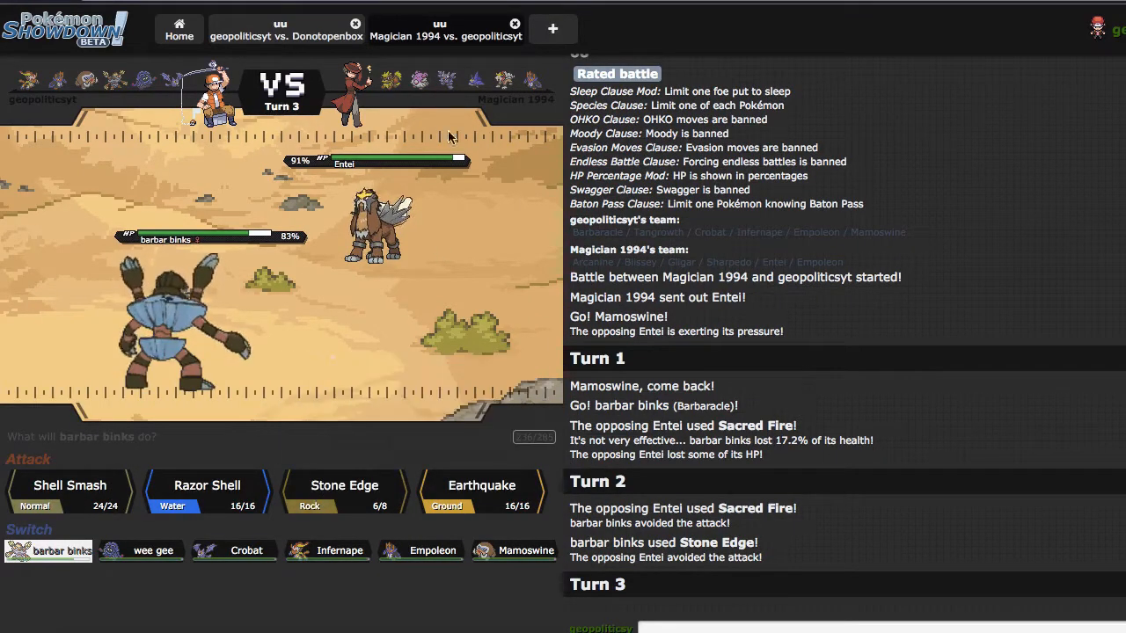
mouse_move(489, 308)
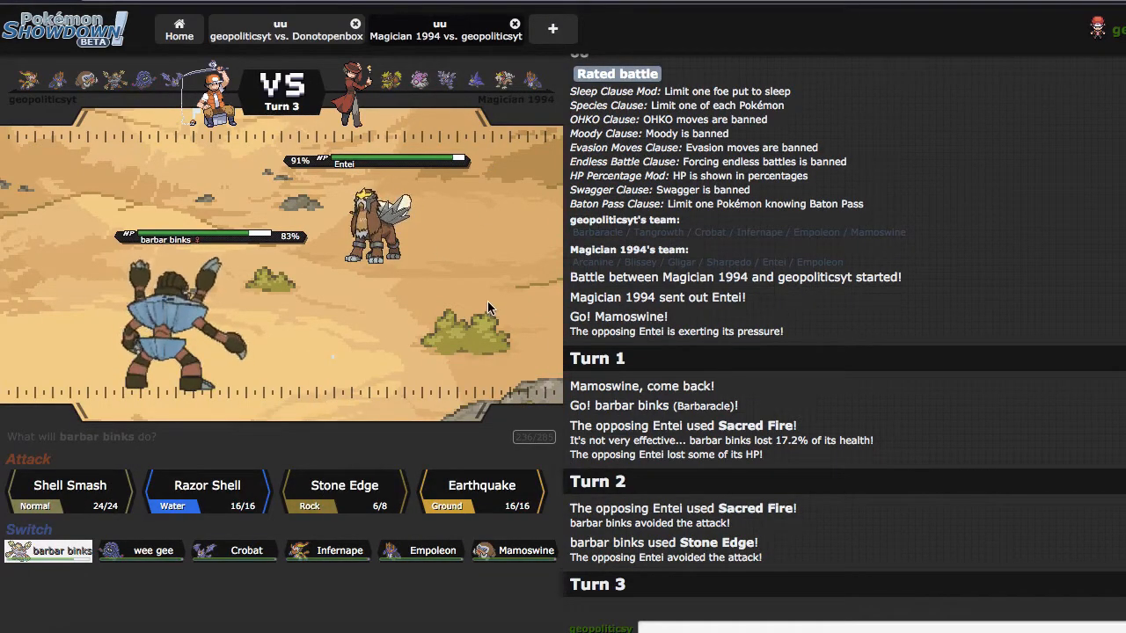
mouse_move(431, 310)
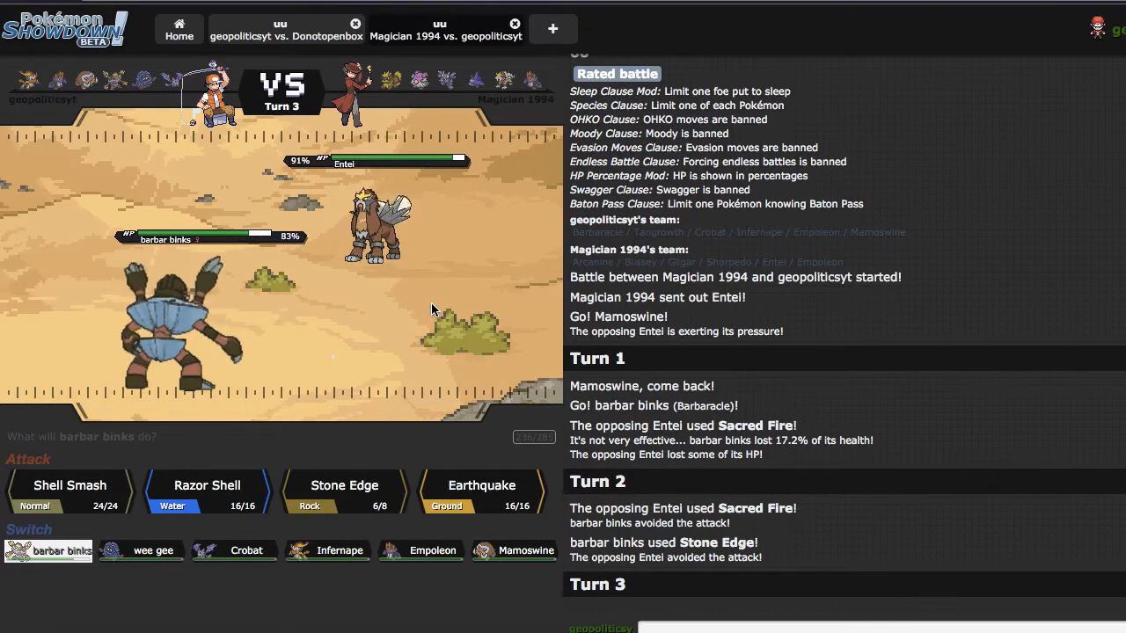
mouse_move(344, 491)
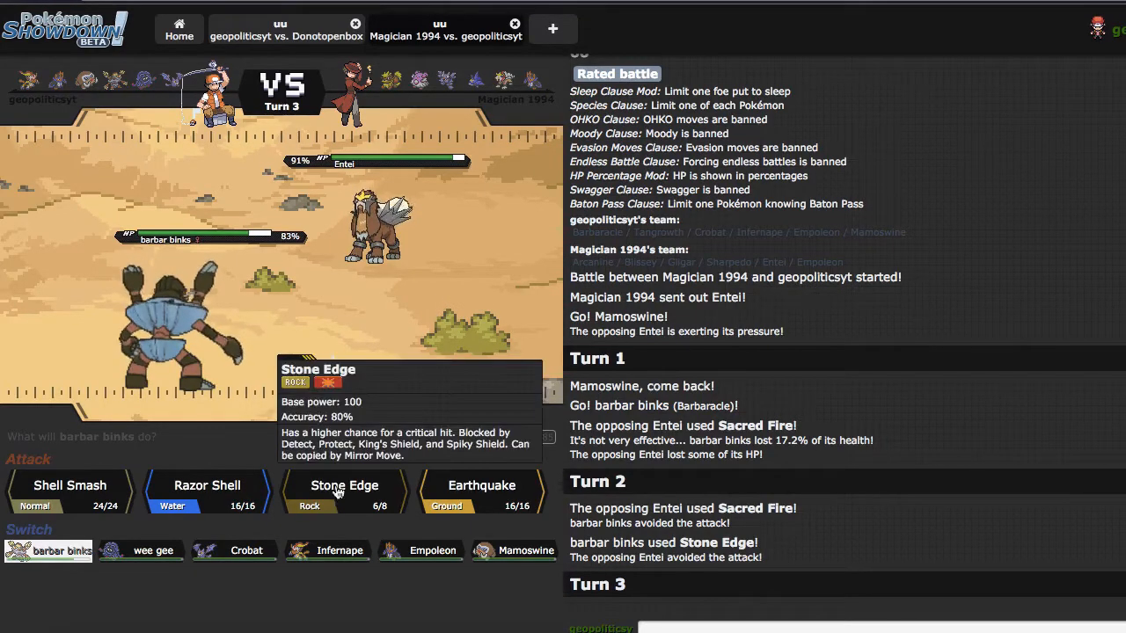
Knock out Entei with a second Stone Edge from Barbaracle.
click(345, 486)
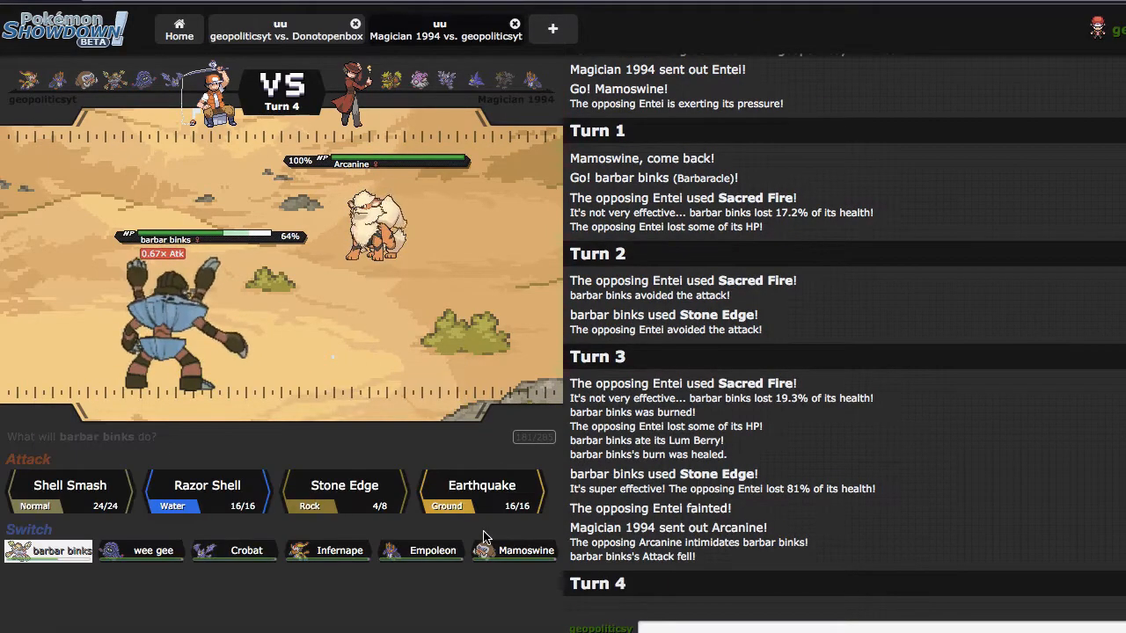
mouse_move(432, 548)
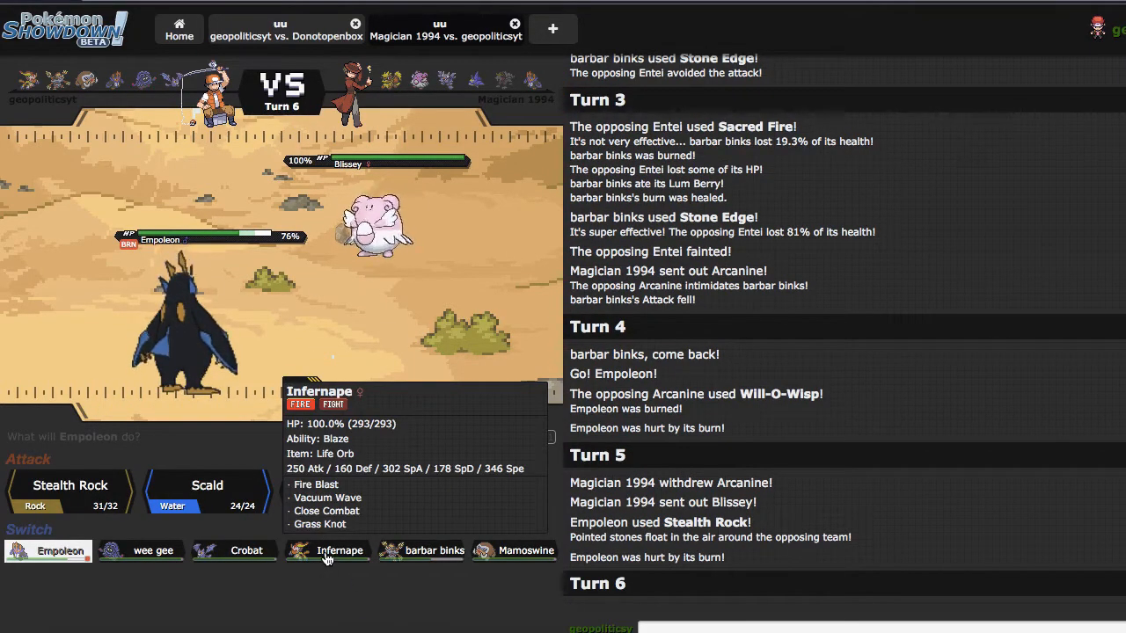
Switch Empoleon out for Infernape and knock out Blissey with Close Combat.
click(338, 548)
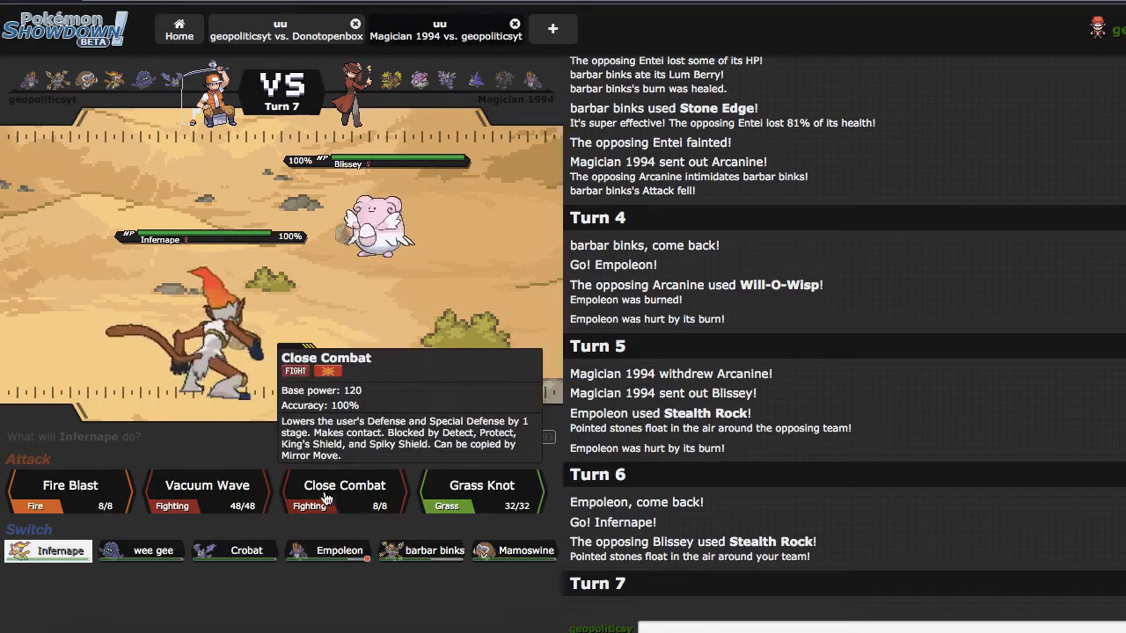
click(345, 485)
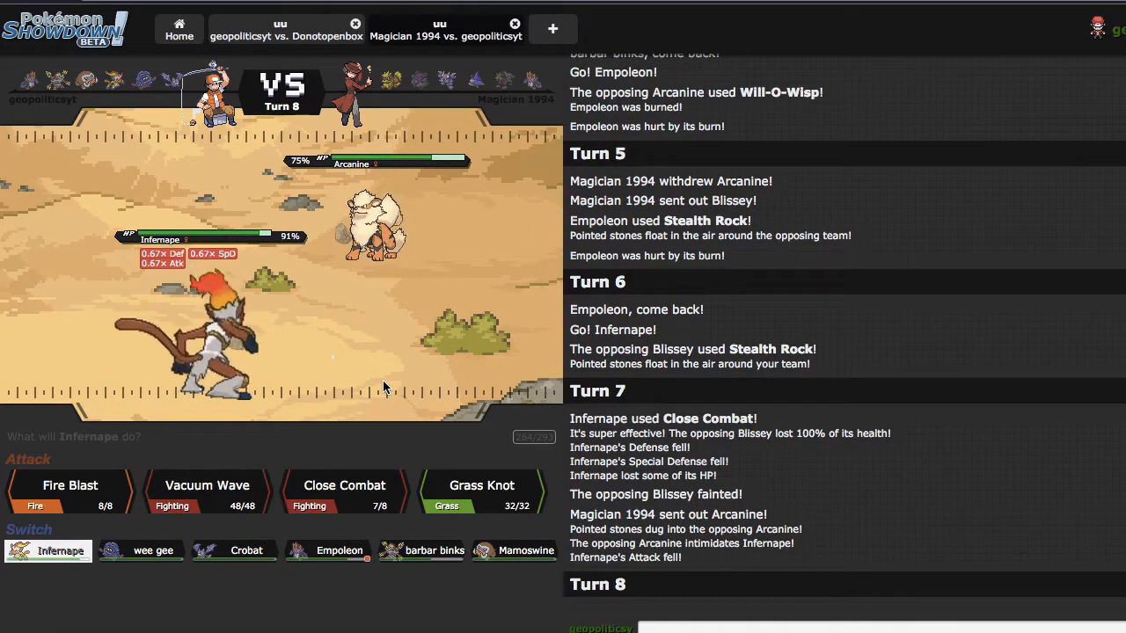
mouse_move(422, 550)
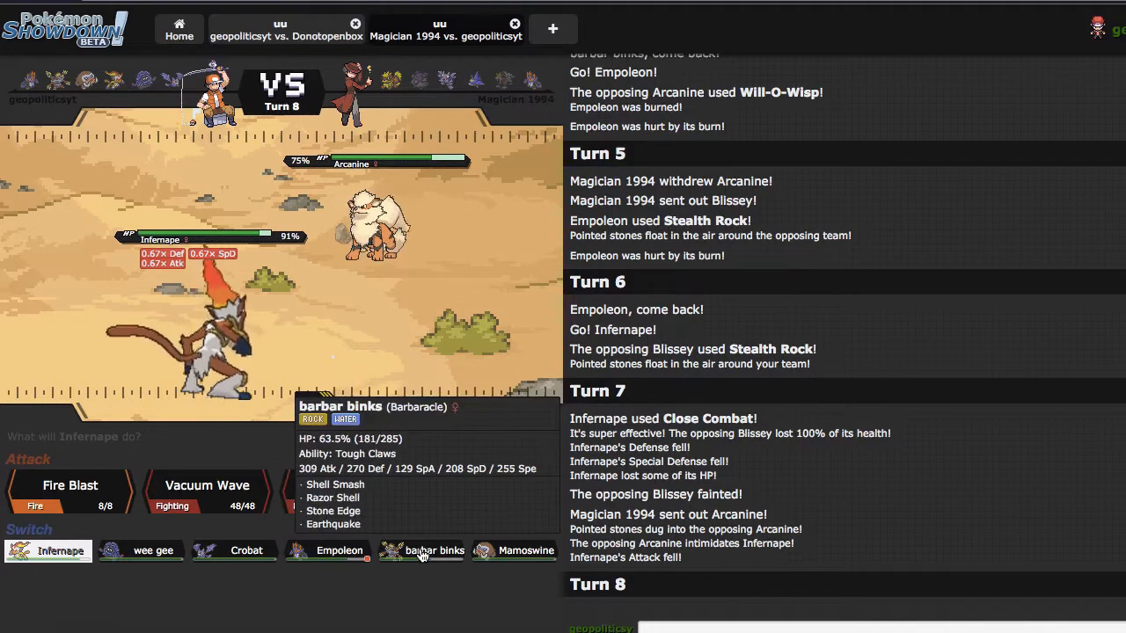
Send Barbaracle in for Infernape and lock in Razor Shell on Arcanine for turn 10.
click(433, 551)
text(not hax d)
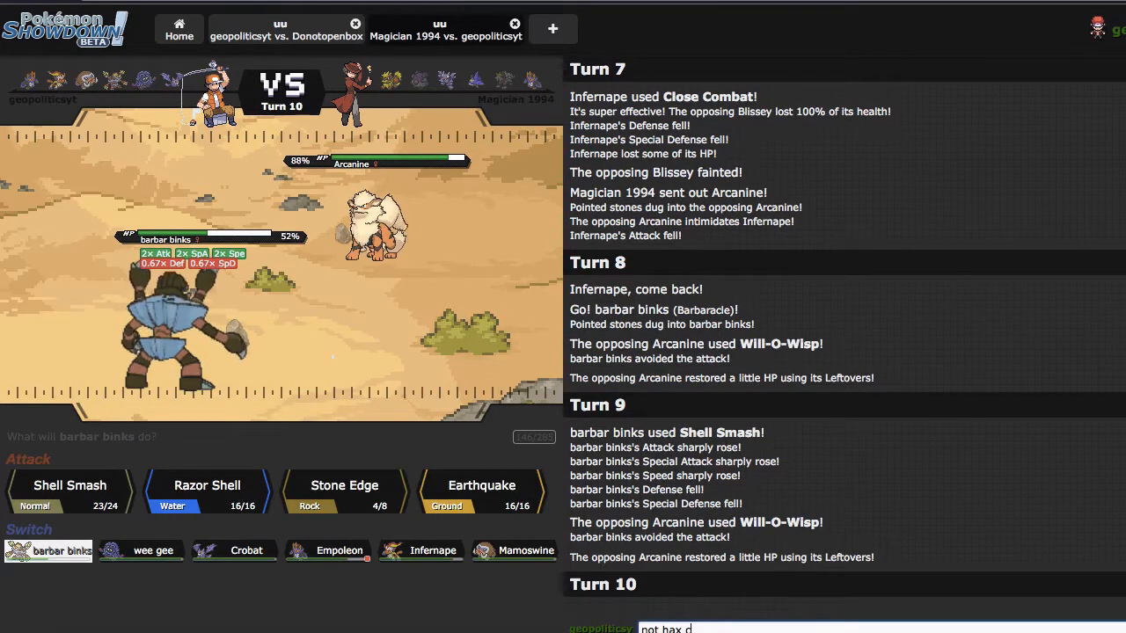
mouse_move(482, 485)
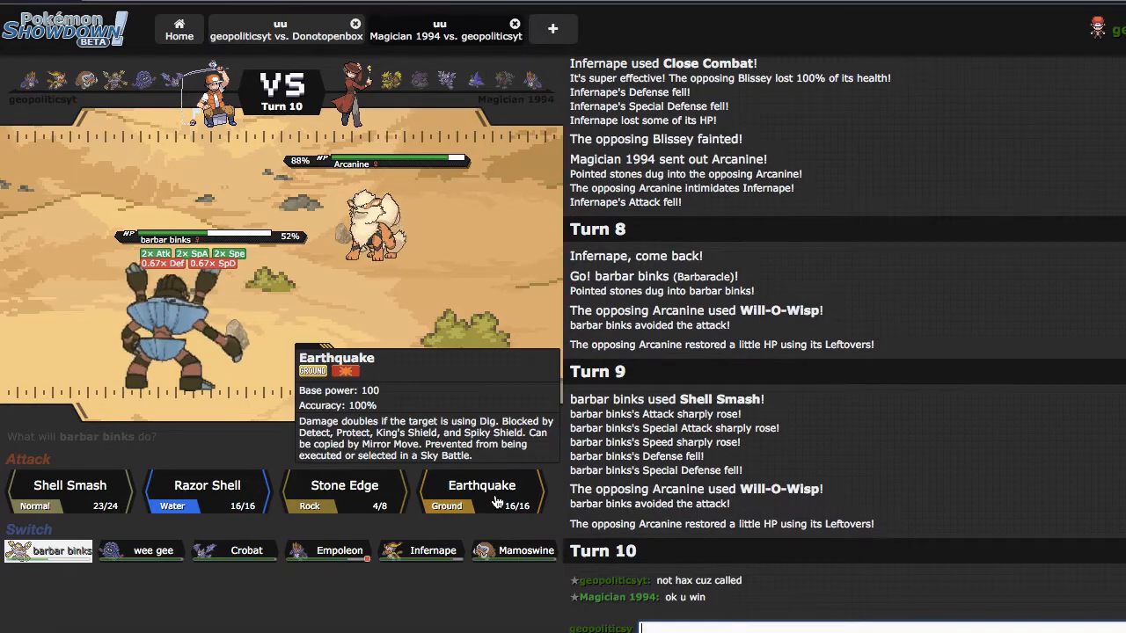
mouse_move(207, 492)
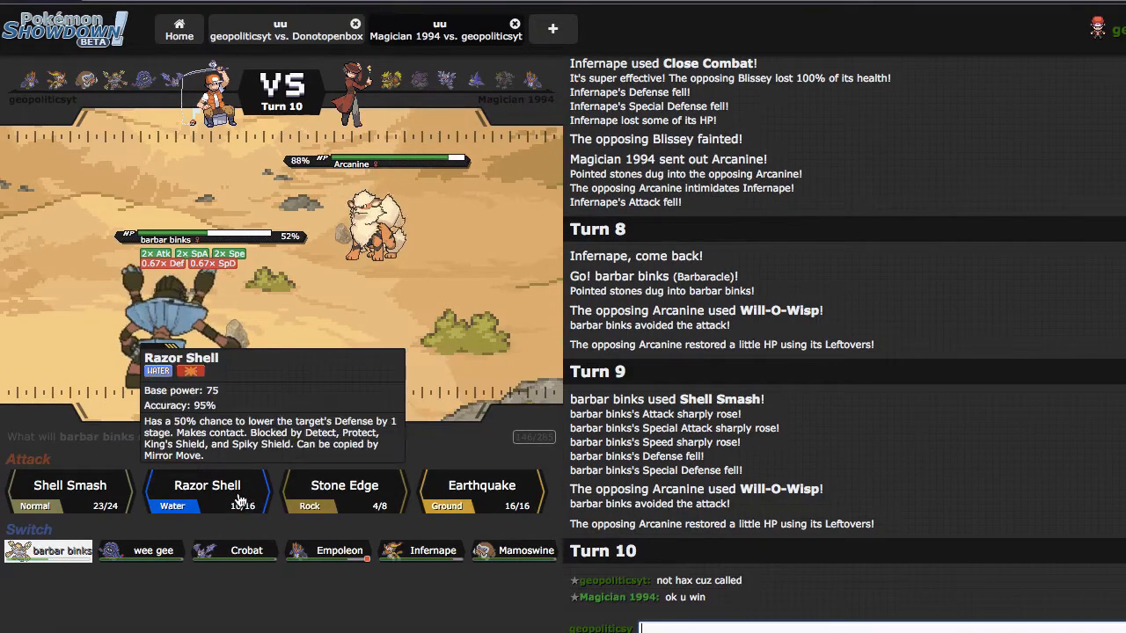
click(207, 489)
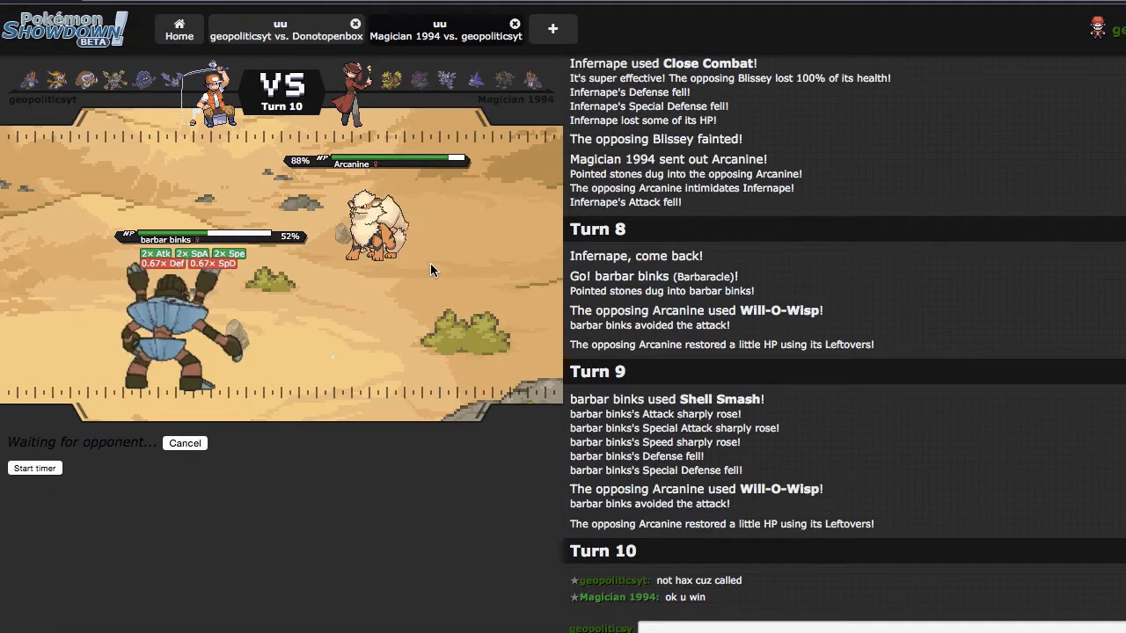
scroll(down, 3)
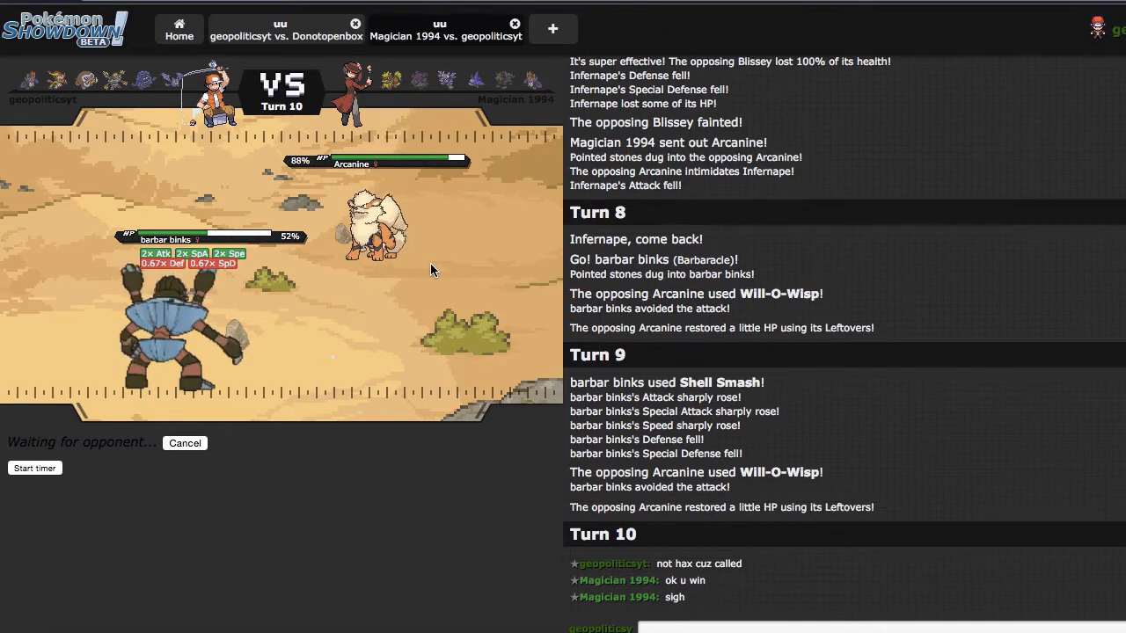